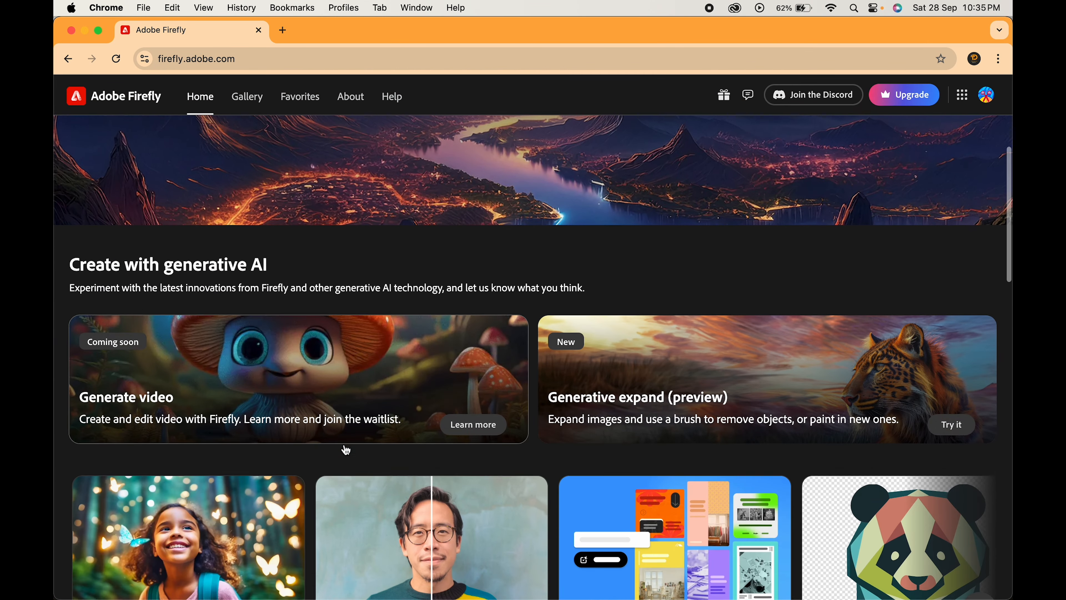
- Start a Generative fill edit from the Firefly home page cards
{"action": "scroll", "scroll_direction": "down", "scroll_amount": 3}
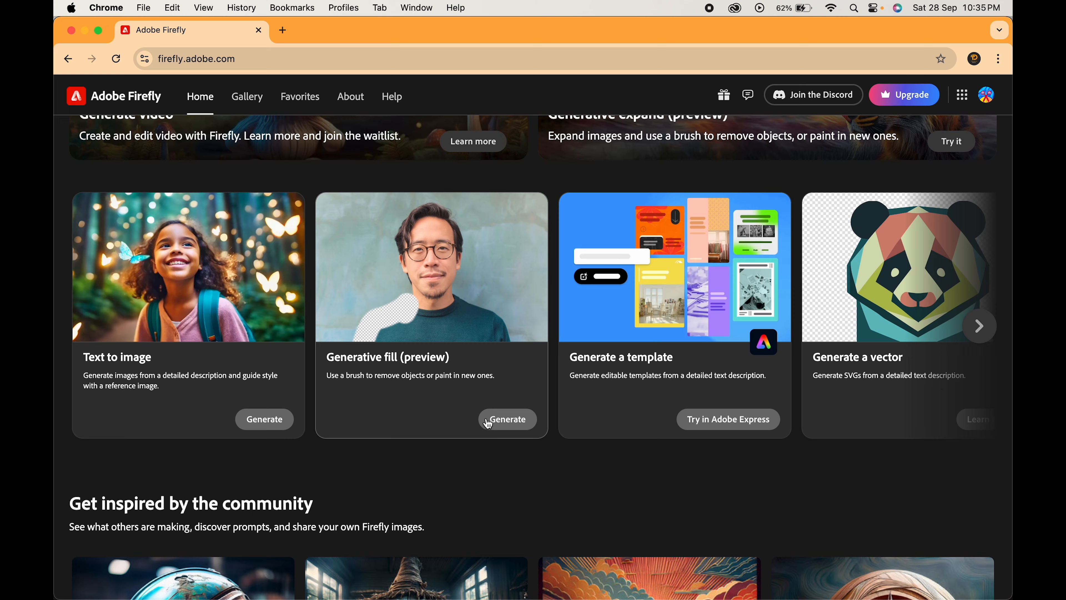
{"action": "left_click", "coordinate": [506, 419]}
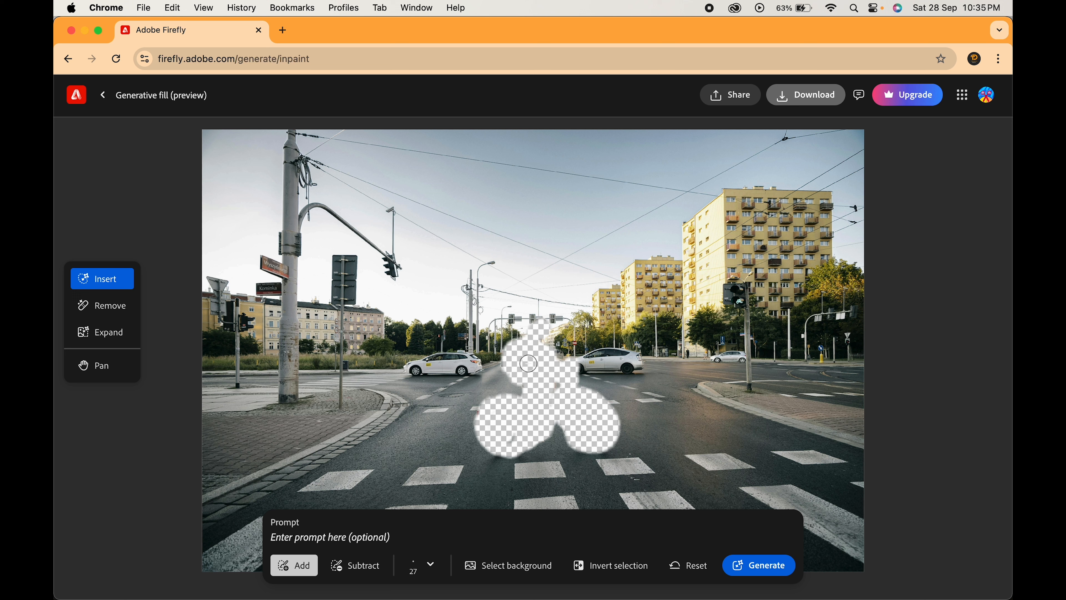
- Remove the brushed object from the crosswalk with the Remove tool
{"action": "left_click", "coordinate": [108, 305]}
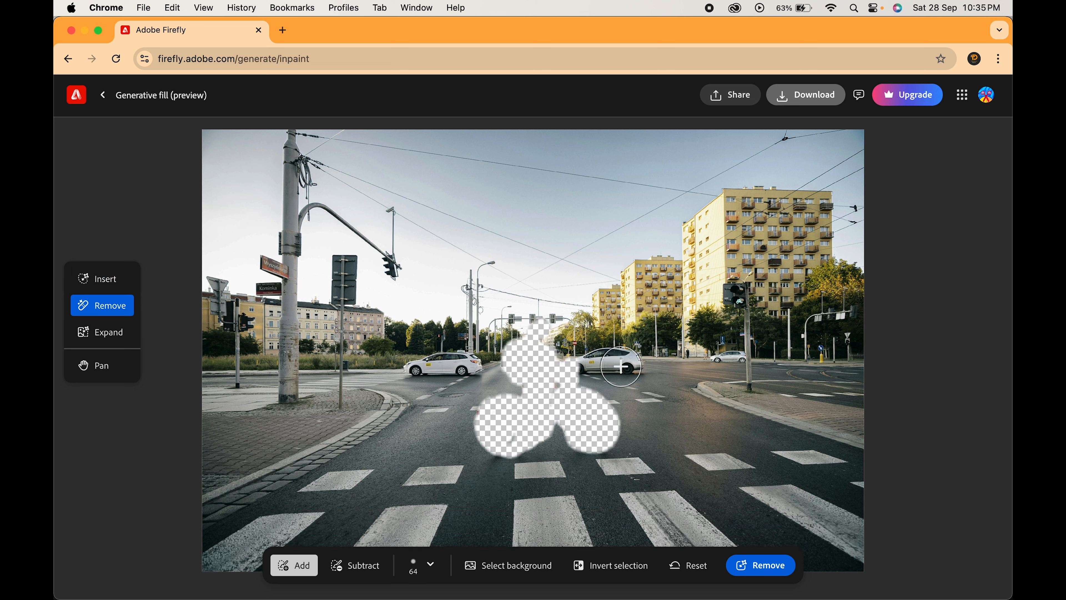
{"action": "left_click", "coordinate": [768, 565]}
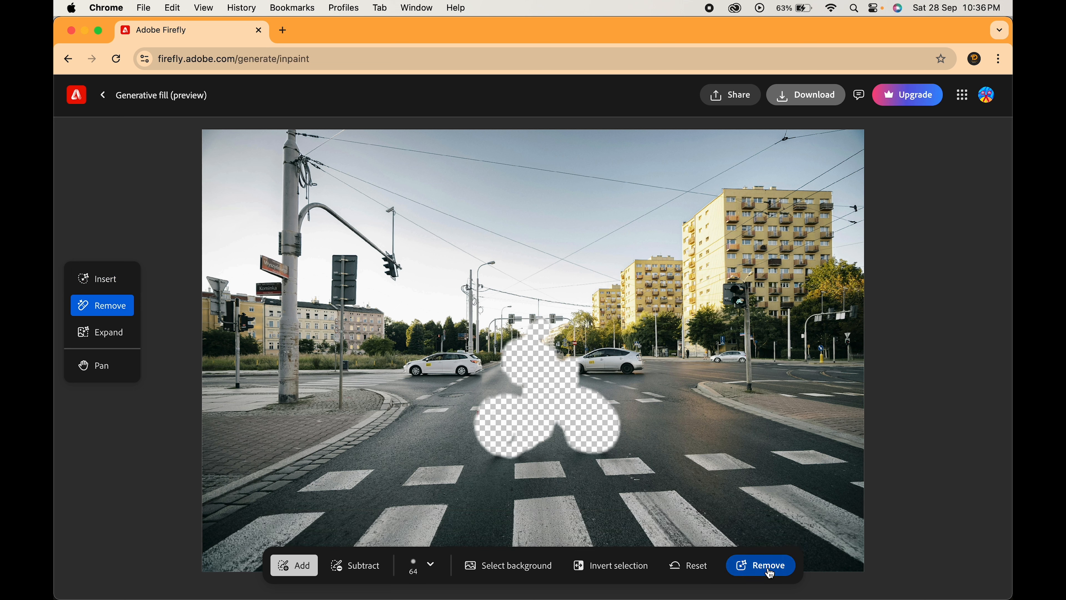
{"action": "left_click", "coordinate": [760, 565]}
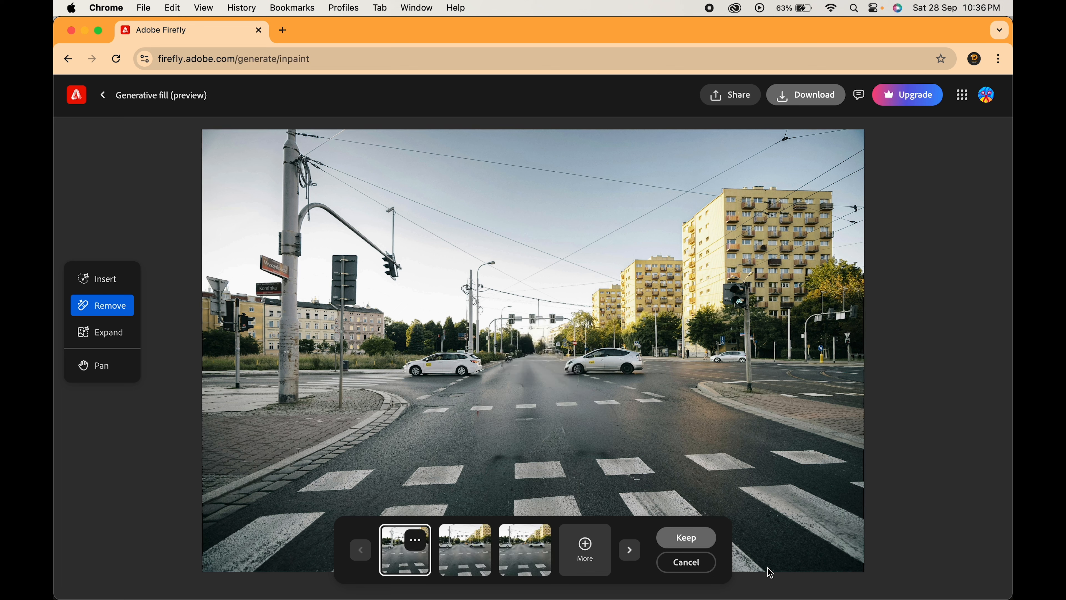
- Keep the clean-road variation and download the edited street photo
{"action": "left_click", "coordinate": [524, 549]}
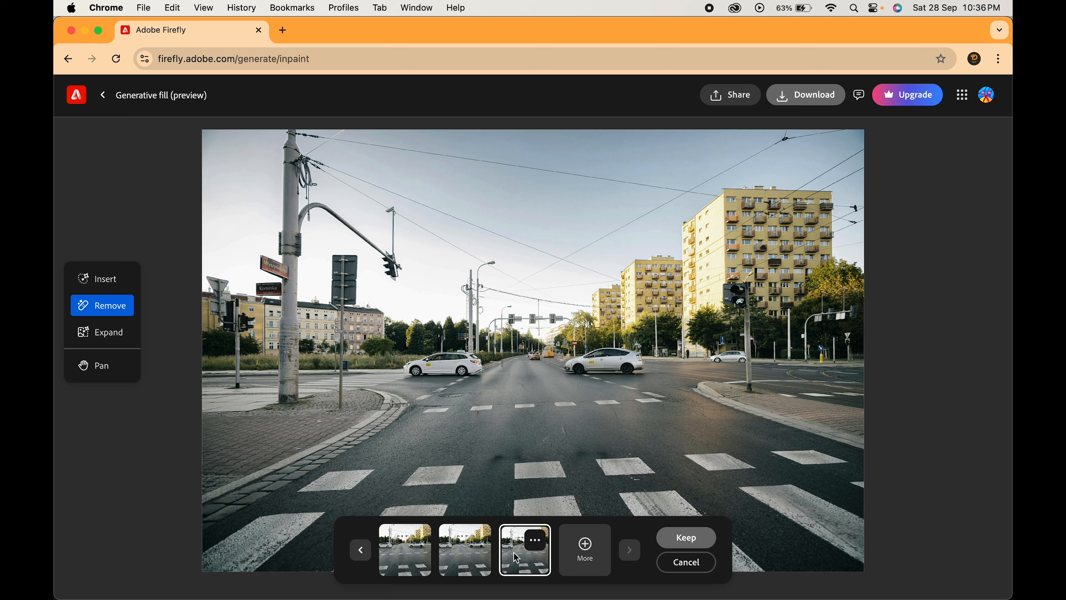
{"action": "mouse_move", "coordinate": [469, 546]}
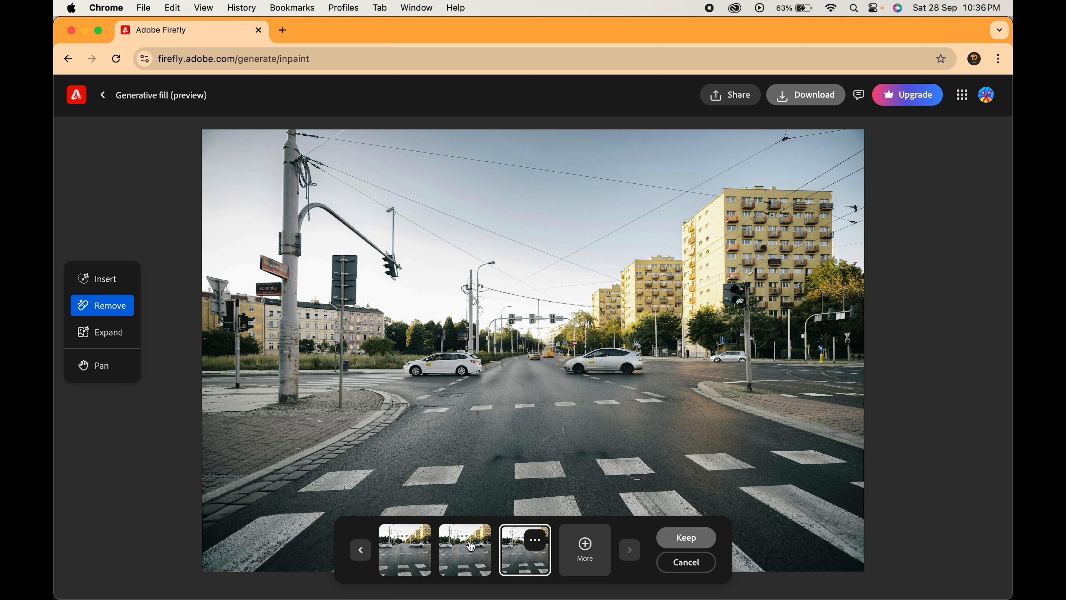
{"action": "mouse_move", "coordinate": [547, 463]}
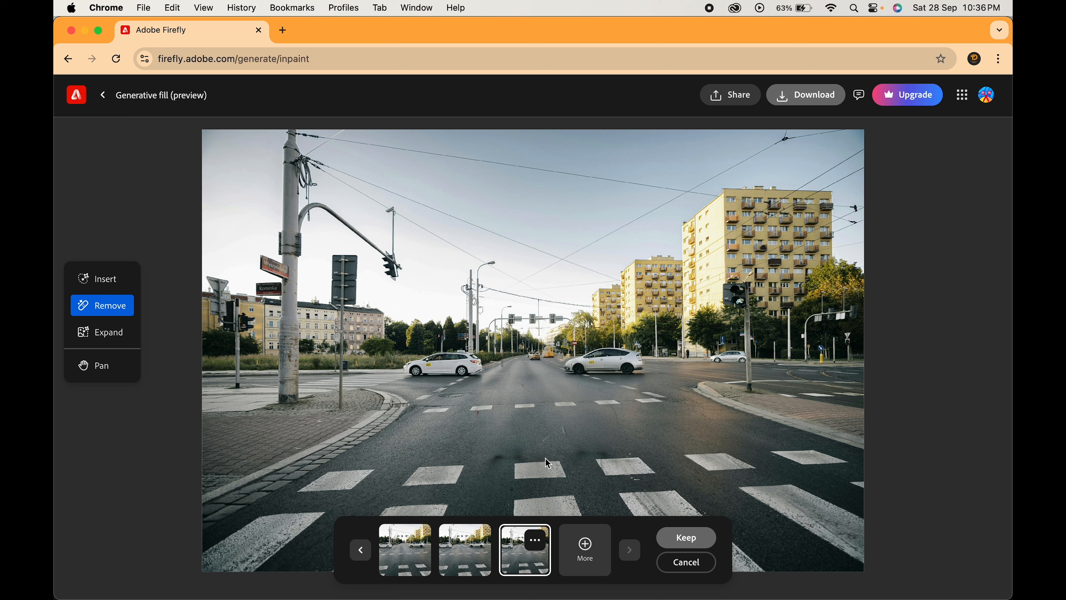
{"action": "mouse_move", "coordinate": [568, 432]}
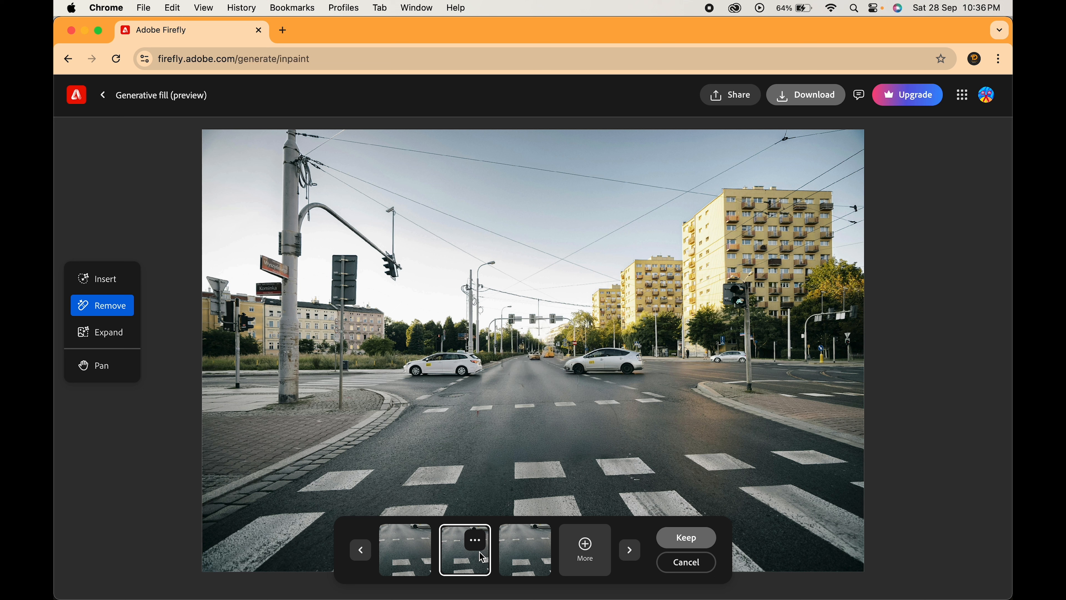
{"action": "mouse_move", "coordinate": [685, 537]}
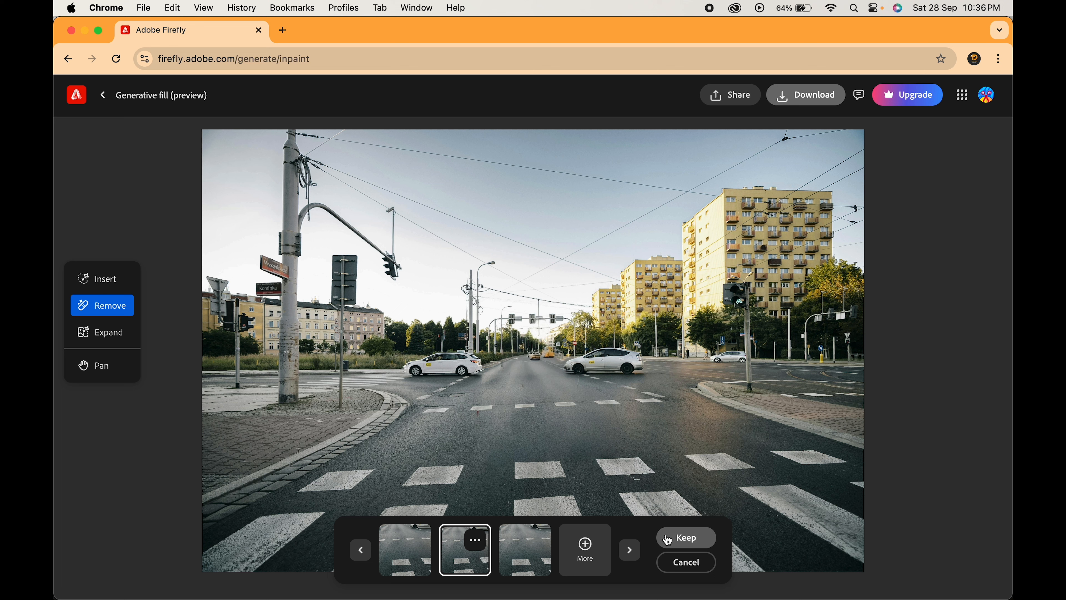
{"action": "left_click", "coordinate": [685, 537]}
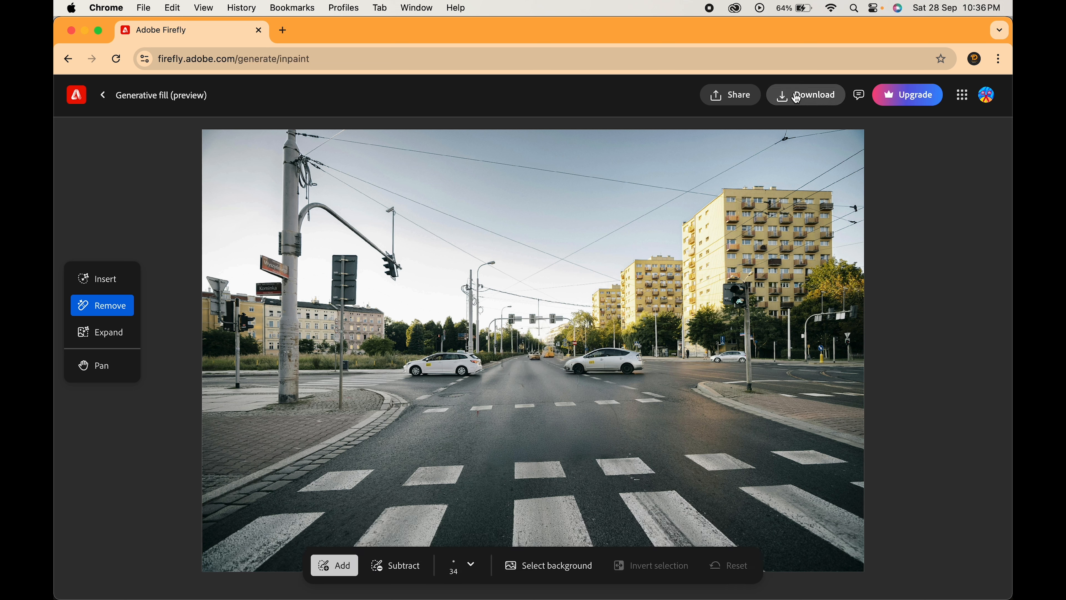
{"action": "left_click", "coordinate": [805, 94]}
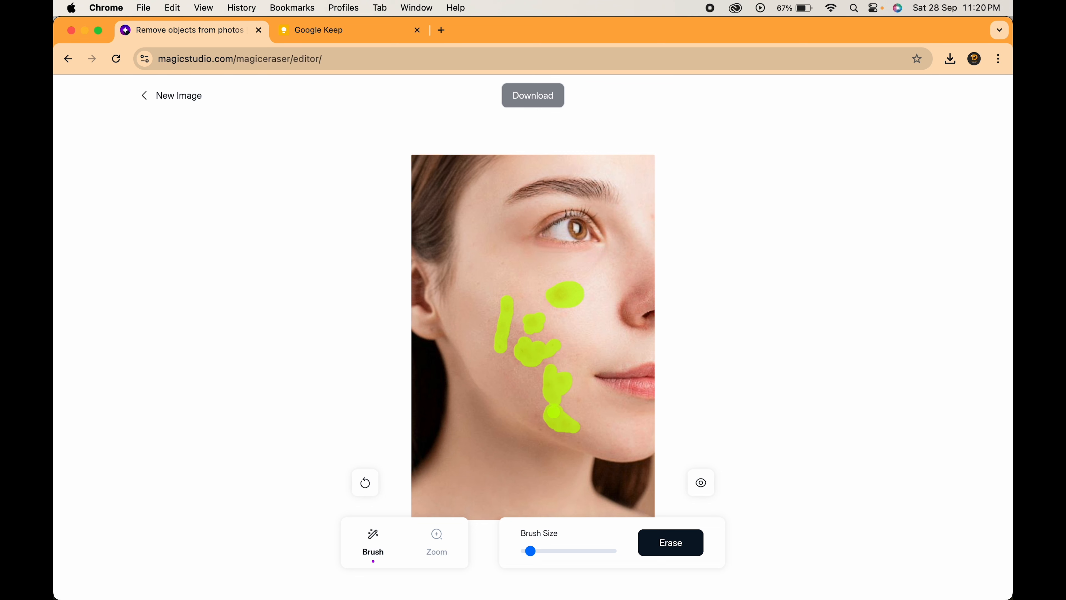
- Erase the painted cheek blemishes and compare against the original face
{"action": "left_click", "coordinate": [670, 542]}
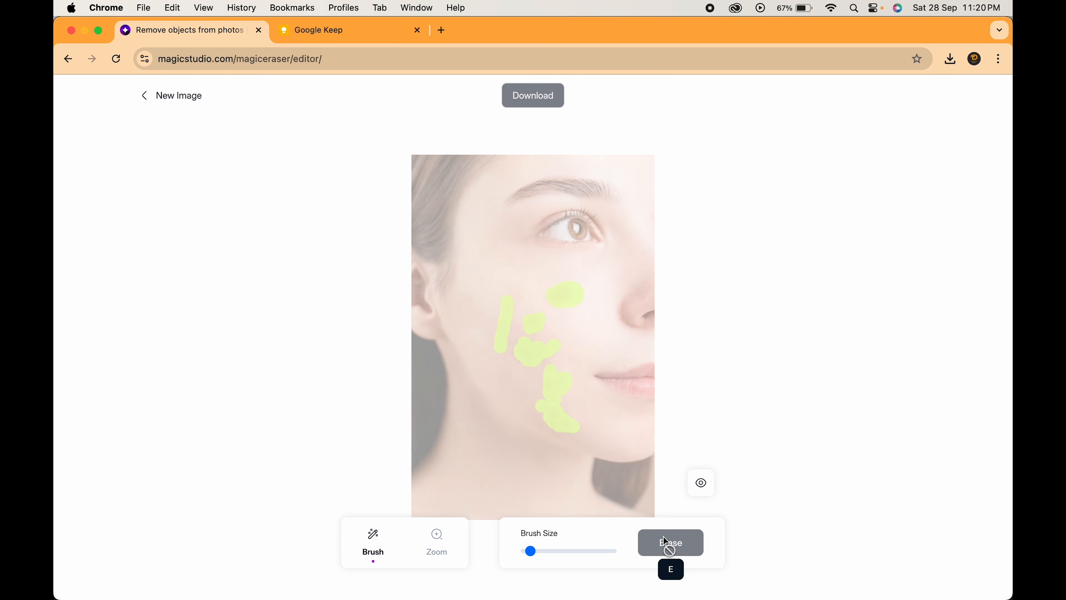
{"action": "left_click", "coordinate": [669, 541]}
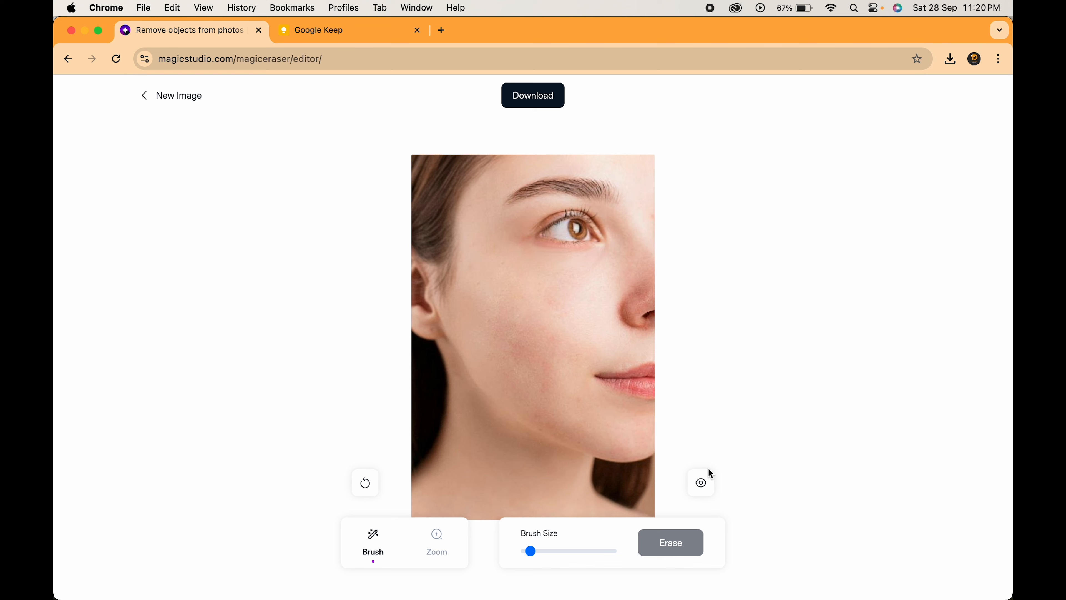
{"action": "left_click", "coordinate": [700, 482]}
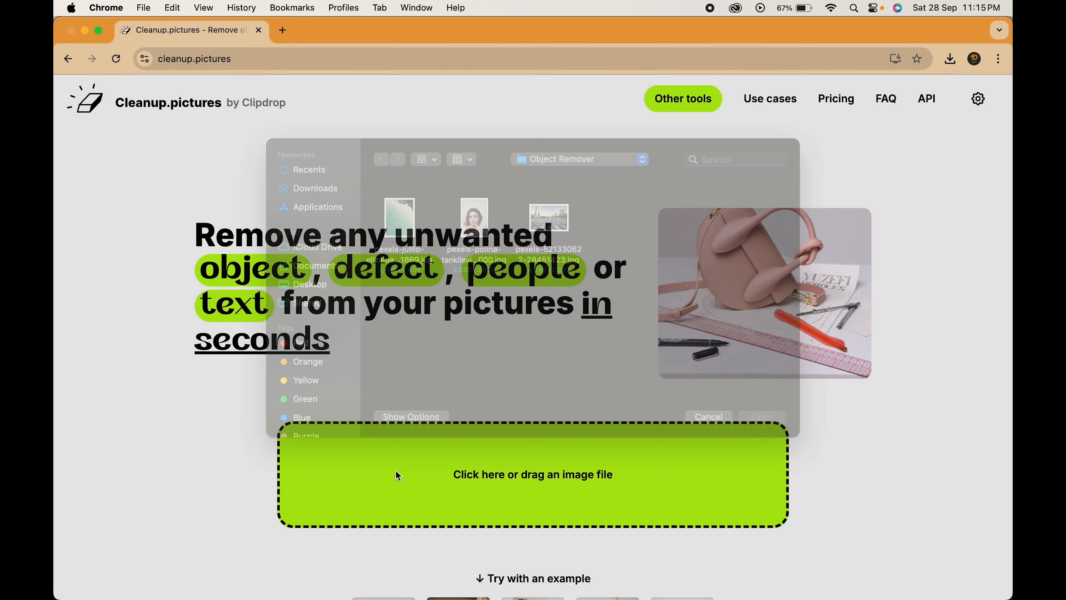
- Upload the beach photo, clear the swimmers and compare with the original
{"action": "left_click", "coordinate": [707, 417]}
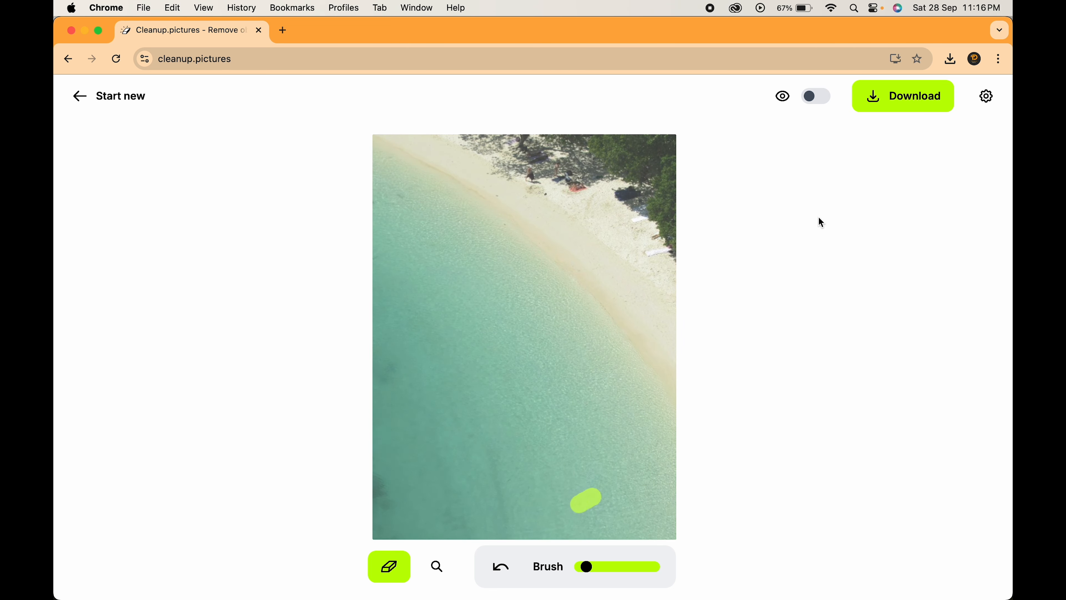
{"action": "left_click", "coordinate": [815, 96]}
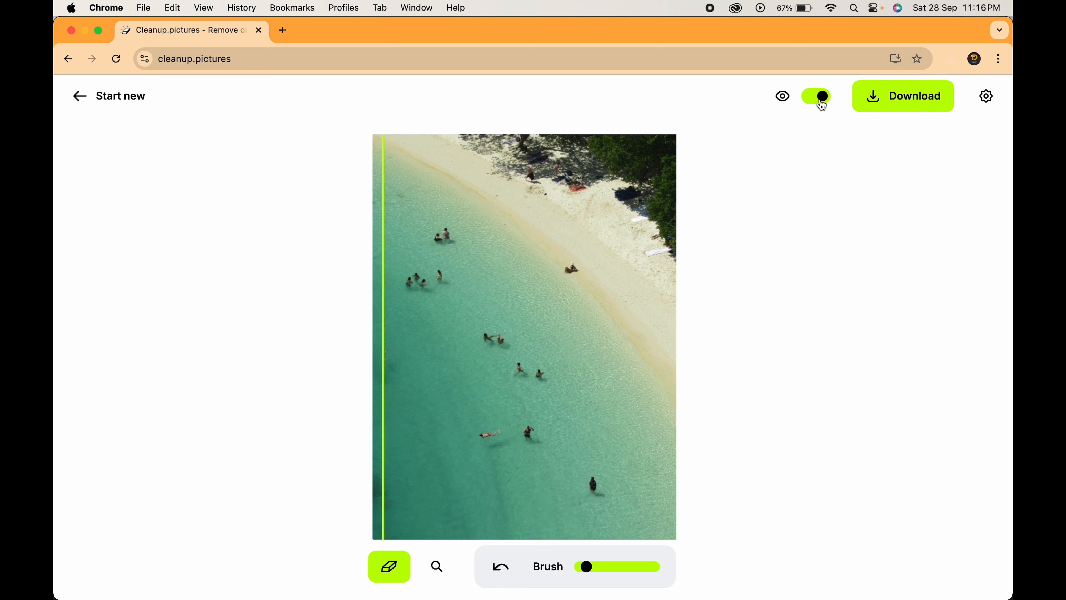
{"action": "left_click", "coordinate": [816, 97]}
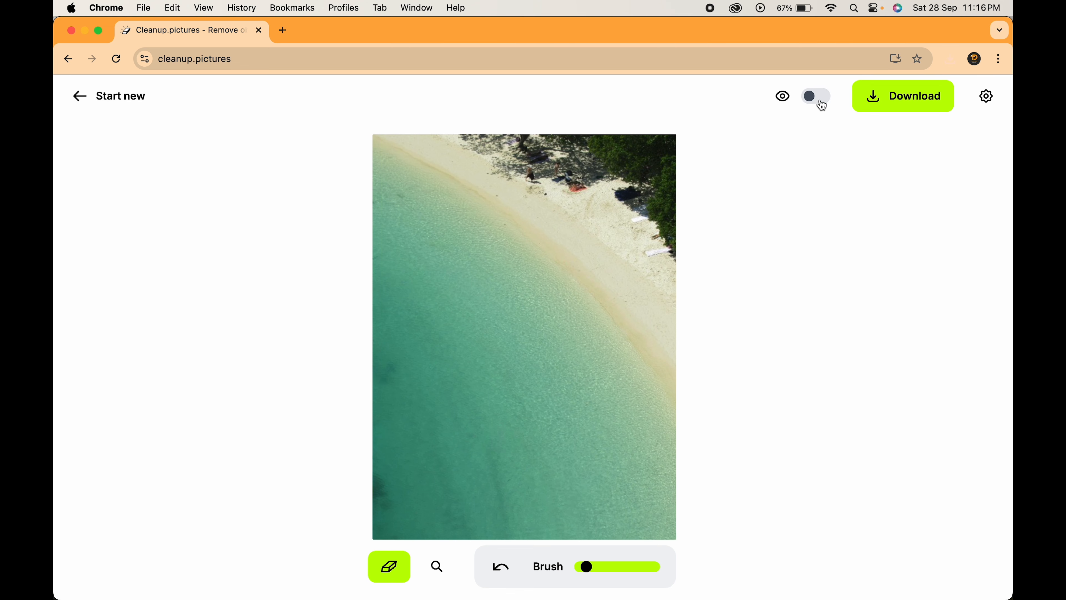